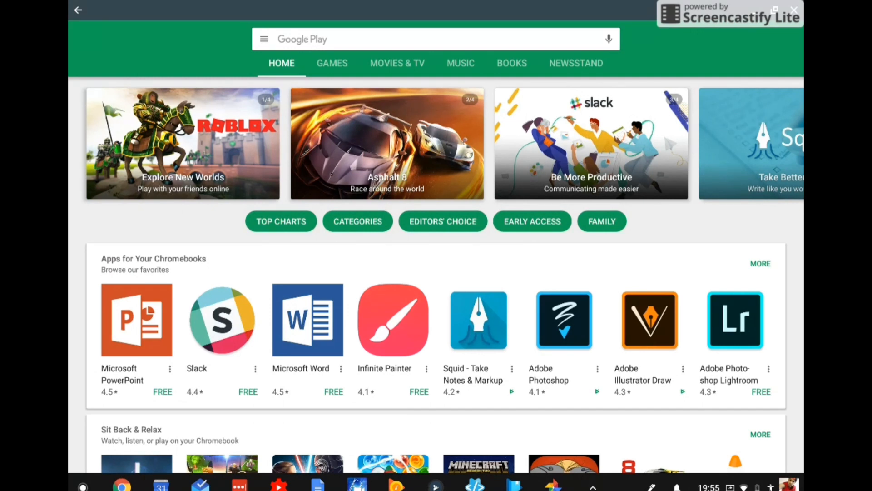
- Open the Adobe Photoshop Lightroom listing from the Apps for Your Chromebooks collection
{"action": "scroll", "scroll_direction": "down", "scroll_amount": 3}
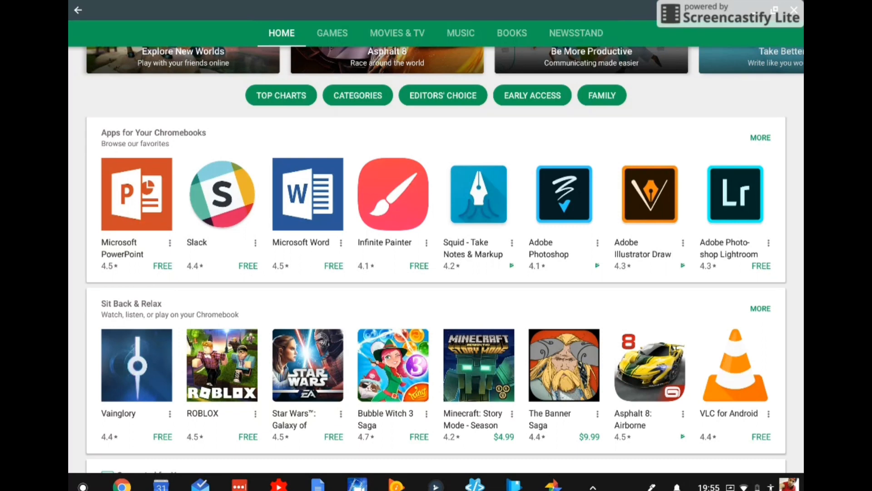
{"action": "left_click", "coordinate": [735, 193]}
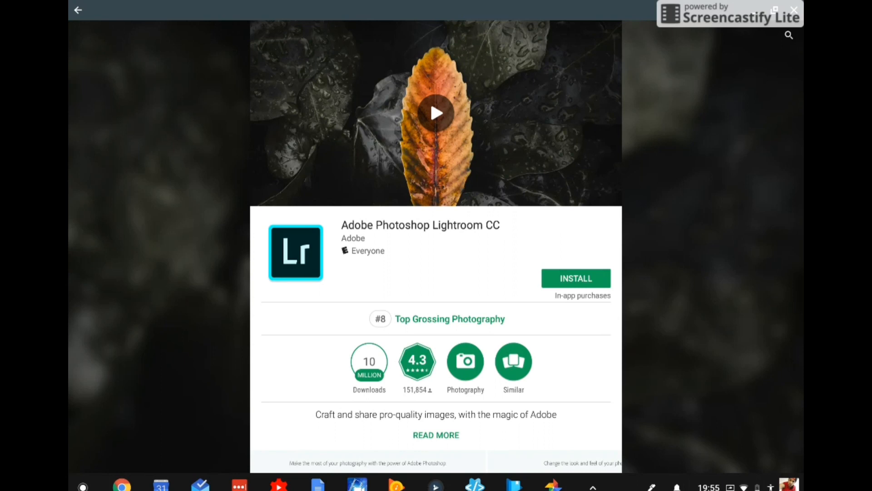
- Install Lightroom CC and launch it to the Adobe Account sign-in screen
{"action": "left_click", "coordinate": [575, 278]}
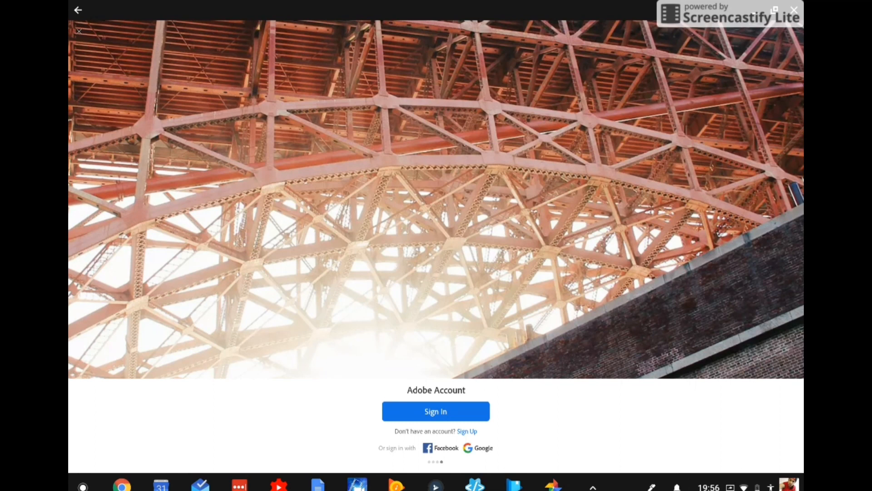
- Sign in with the Adobe account and reach the empty All Photos library
{"action": "left_click", "coordinate": [435, 411]}
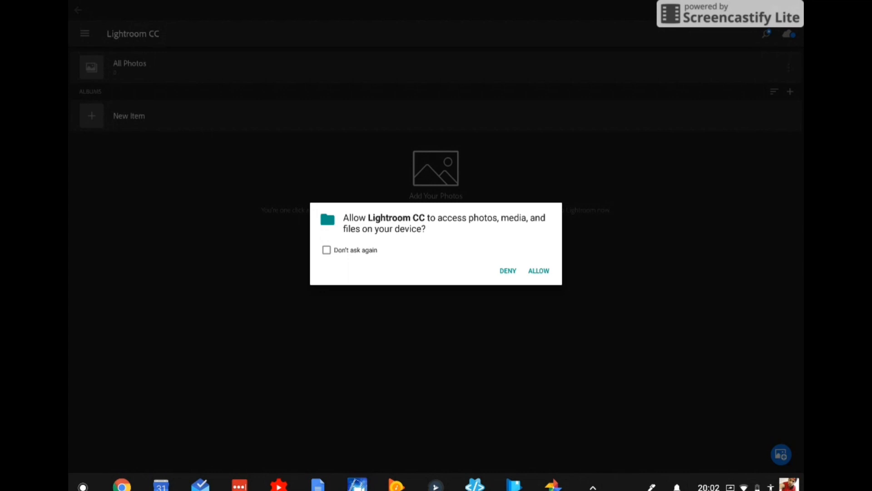
- Allow photo access and add the laptops-with-pens photo to the library
{"action": "left_click", "coordinate": [537, 270]}
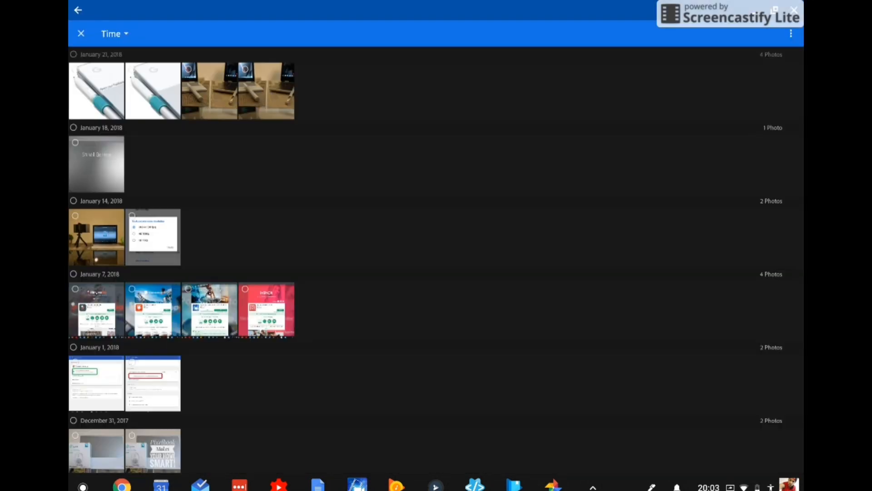
{"action": "left_click", "coordinate": [266, 91]}
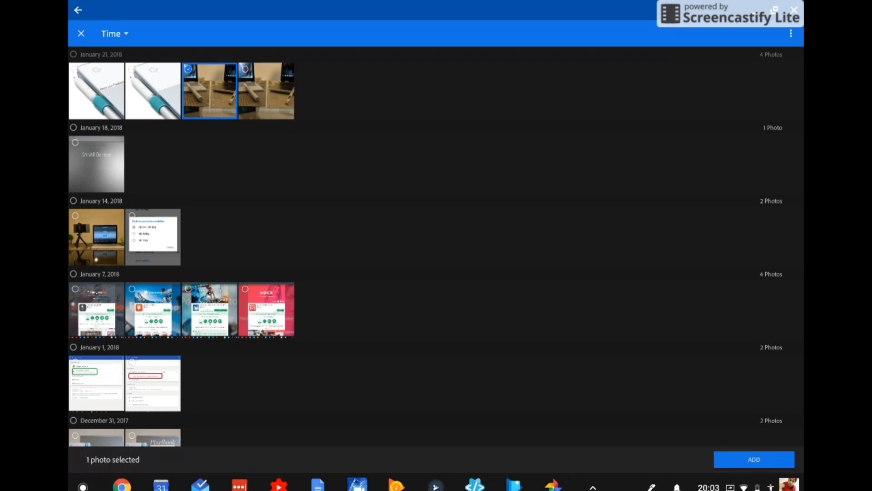
{"action": "left_click", "coordinate": [754, 459]}
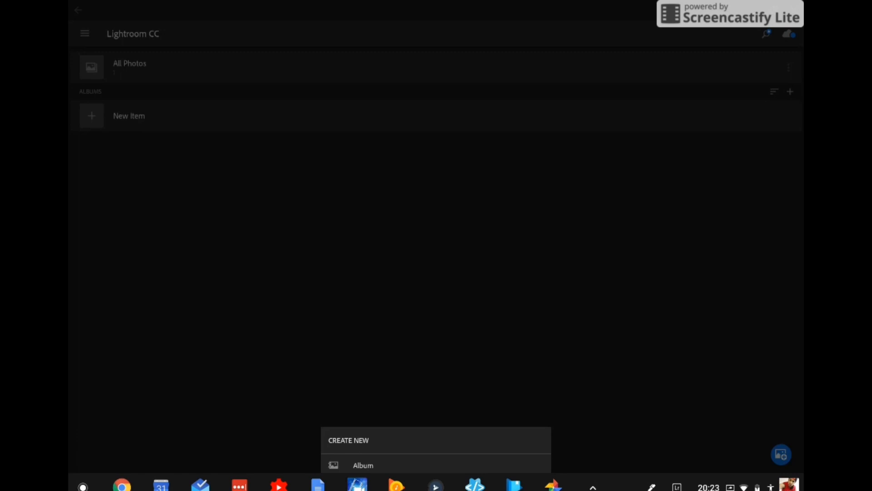
- Create the album 'Pixelbook & Samsung Pen' and open it
{"action": "left_click", "coordinate": [362, 465]}
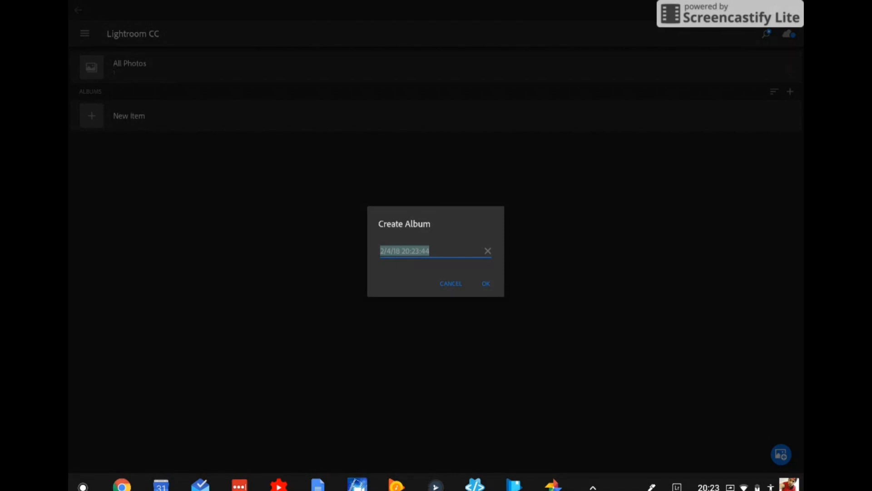
{"action": "left_click", "coordinate": [485, 283]}
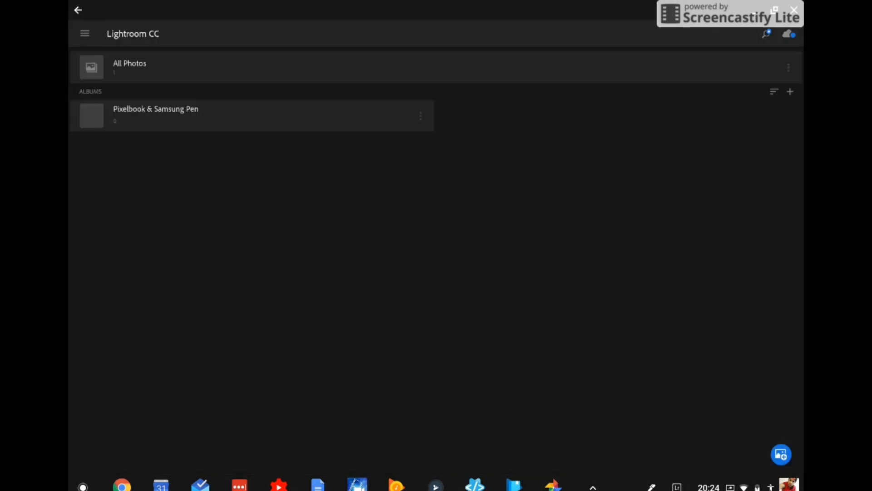
{"action": "left_click", "coordinate": [156, 116]}
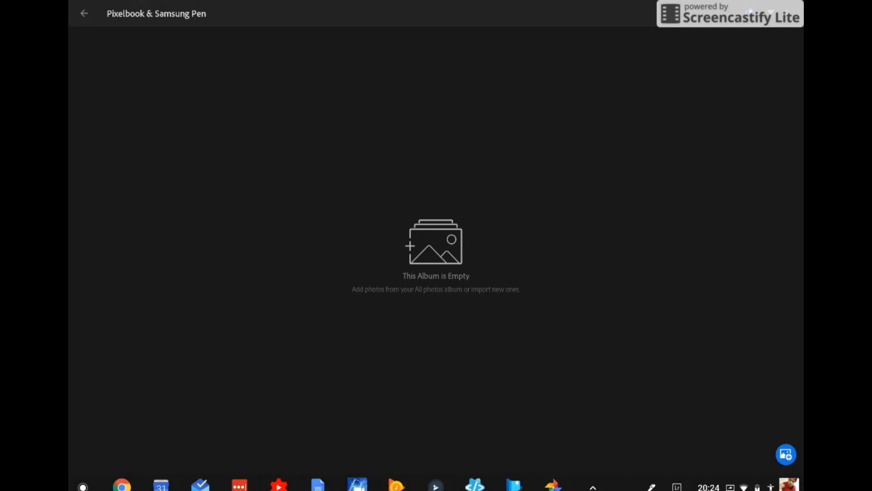
- Import the two-laptops-with-pens photo from the device into the album and return to the album list
{"action": "left_click", "coordinate": [786, 453]}
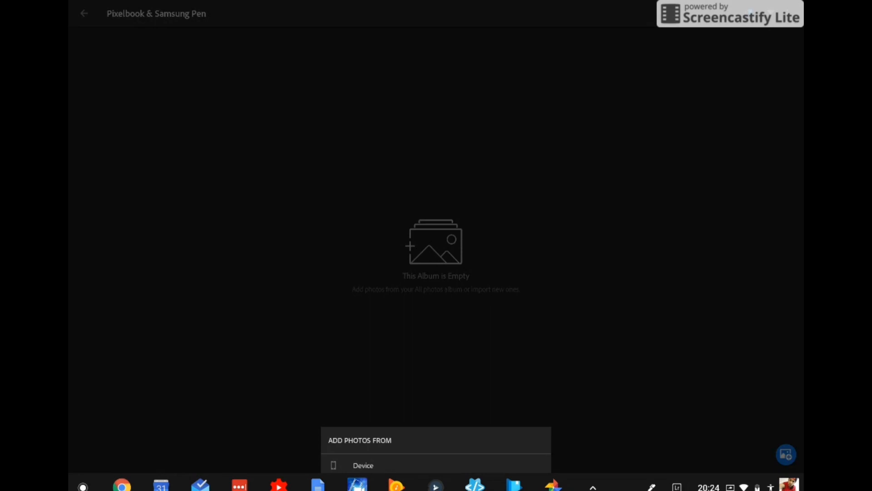
{"action": "left_click", "coordinate": [363, 465]}
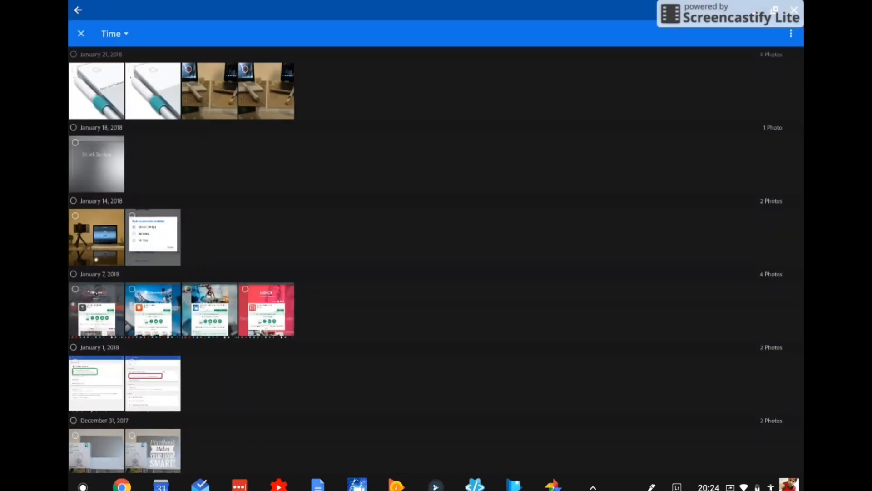
{"action": "left_click", "coordinate": [210, 91]}
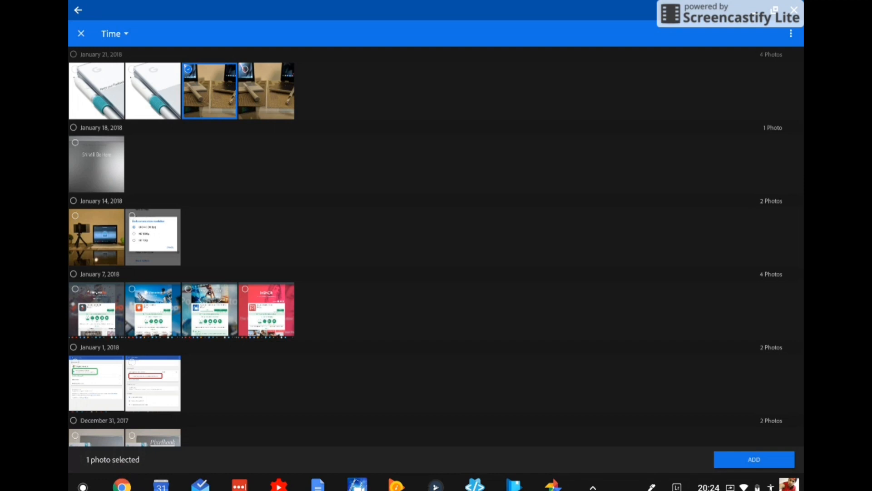
{"action": "left_click", "coordinate": [754, 459]}
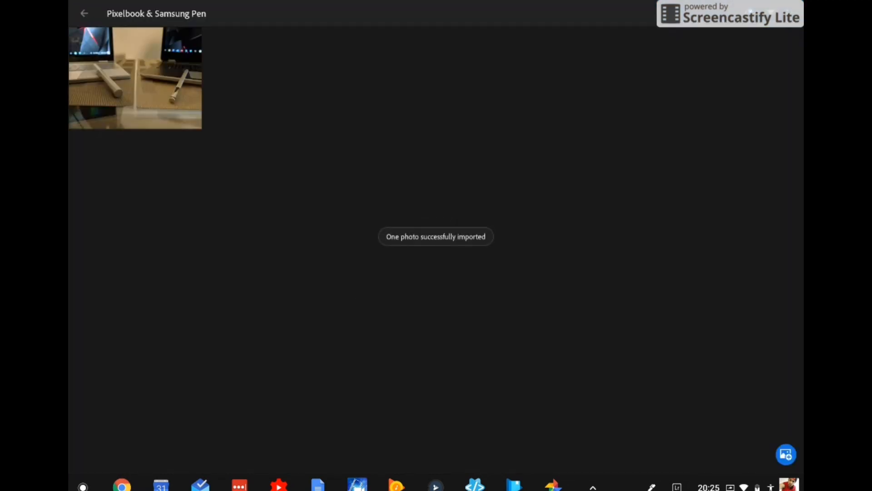
{"action": "left_click", "coordinate": [83, 12]}
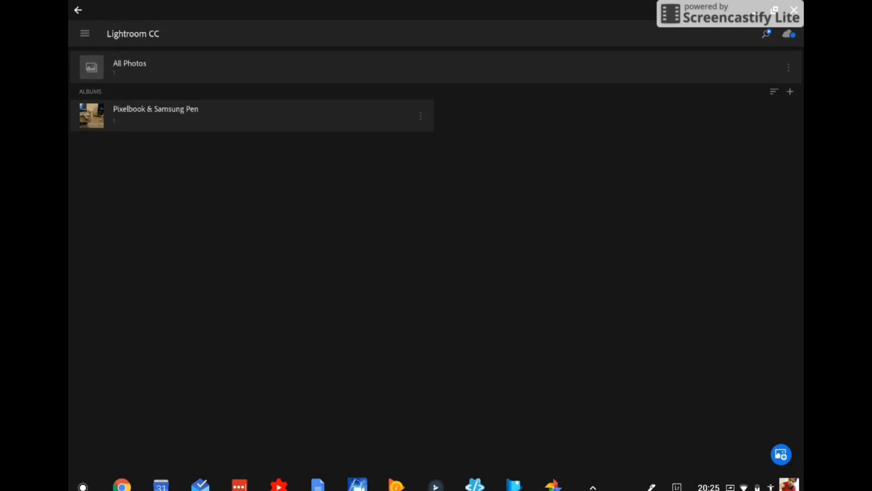
- Open the laptops-and-pens photo in the editor showing Light, Color, Effects and Optics
{"action": "left_click", "coordinate": [156, 116]}
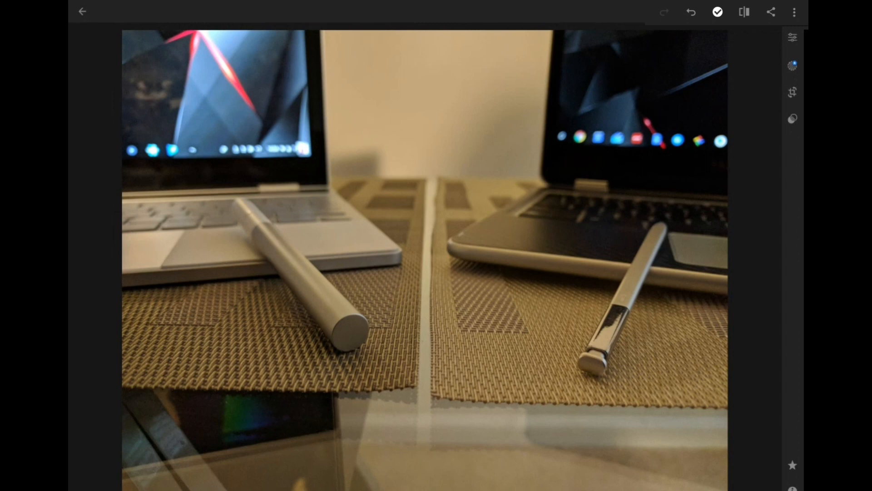
{"action": "left_click", "coordinate": [792, 37]}
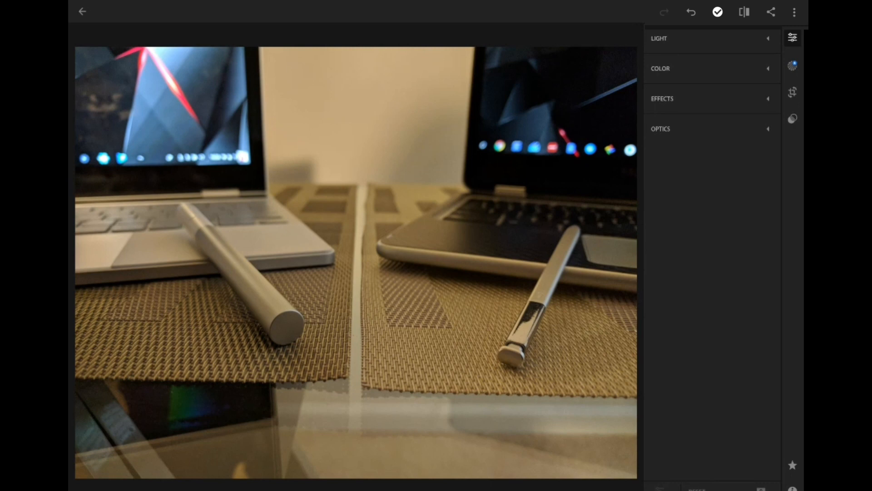
- Expand Light, compare with the original, apply Auto light settings, then undo them back to zero
{"action": "left_click", "coordinate": [659, 38]}
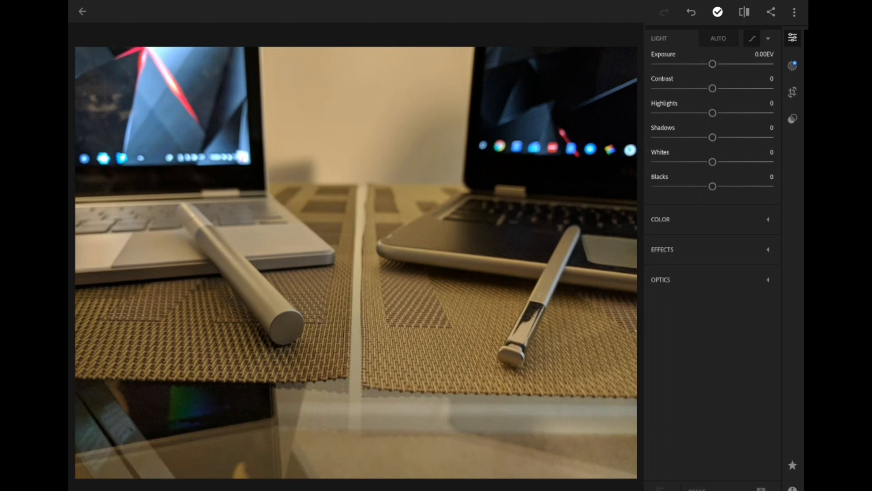
{"action": "left_click", "coordinate": [717, 38]}
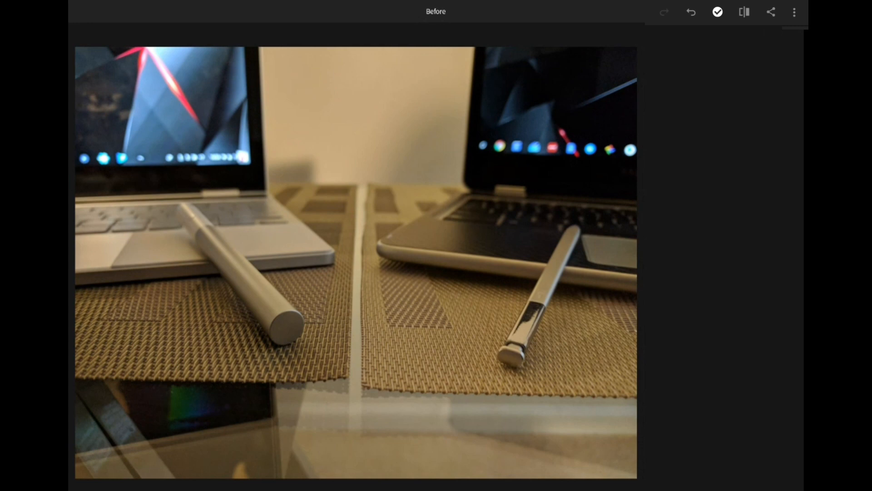
{"action": "left_click", "coordinate": [792, 37]}
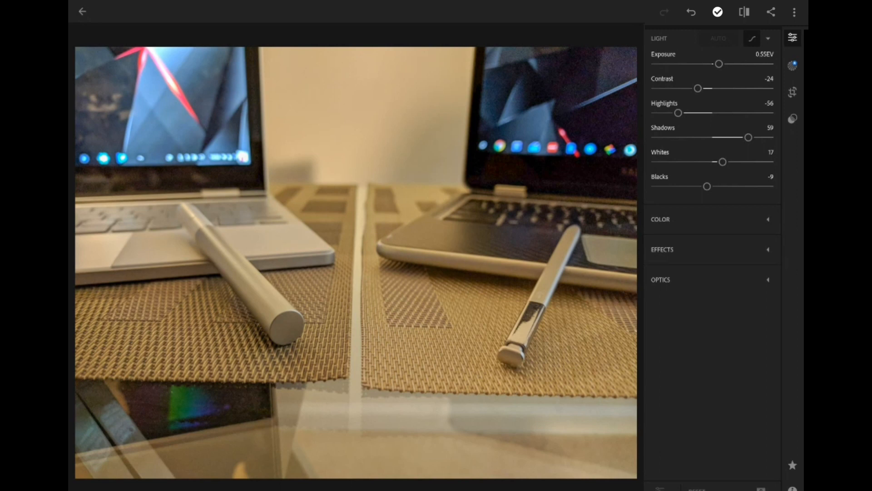
{"action": "left_click", "coordinate": [718, 38]}
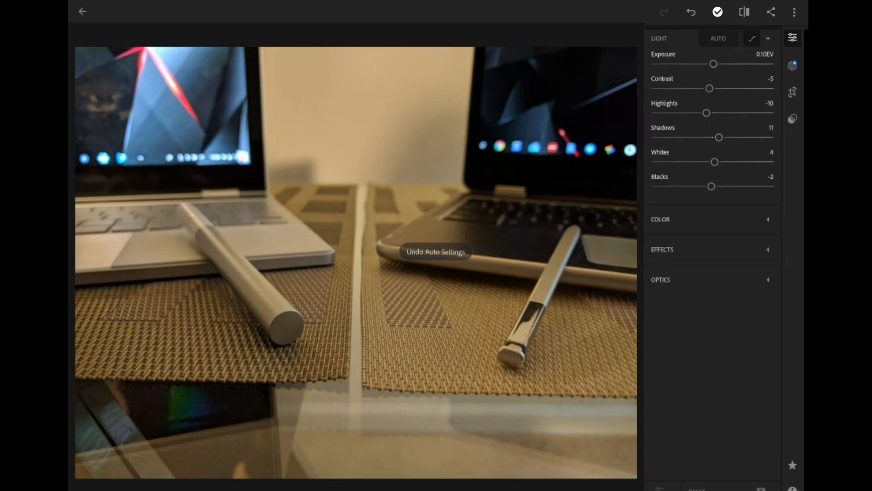
{"action": "left_click", "coordinate": [435, 252]}
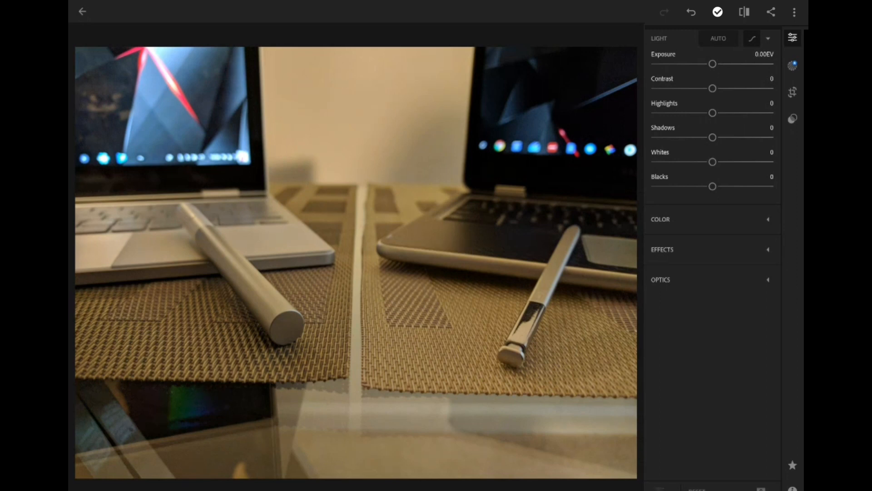
- Show the tone curve overlay on the photo and try reshaping it
{"action": "left_click", "coordinate": [752, 38]}
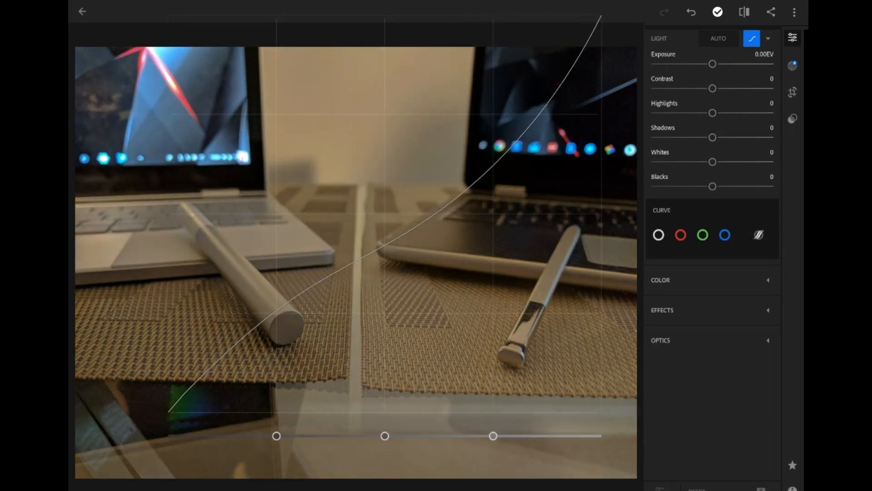
{"action": "left_click_drag", "start_coordinate": [277, 436], "coordinate": [222, 435]}
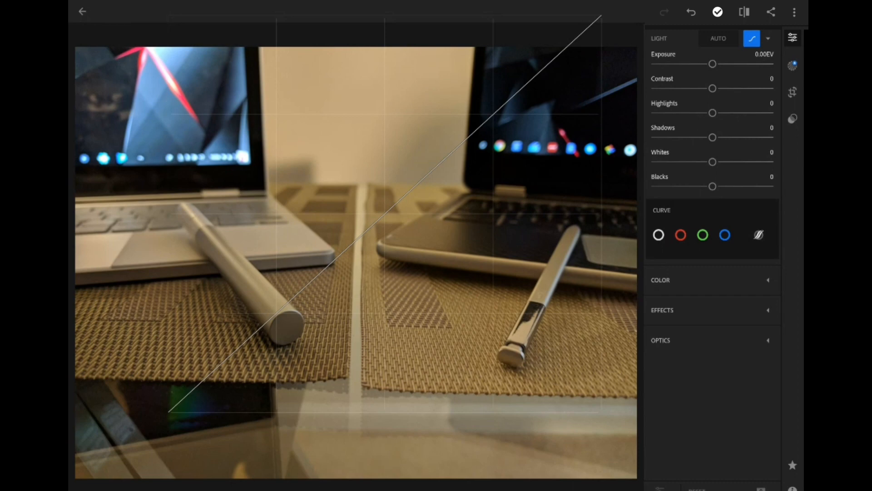
- Set Exposure -0.75, Contrast -2, Highlights -31, Shadows 27, Whites -31, Blacks 33 and switch the curve to the blue channel
{"action": "left_click_drag", "start_coordinate": [713, 64], "coordinate": [703, 64]}
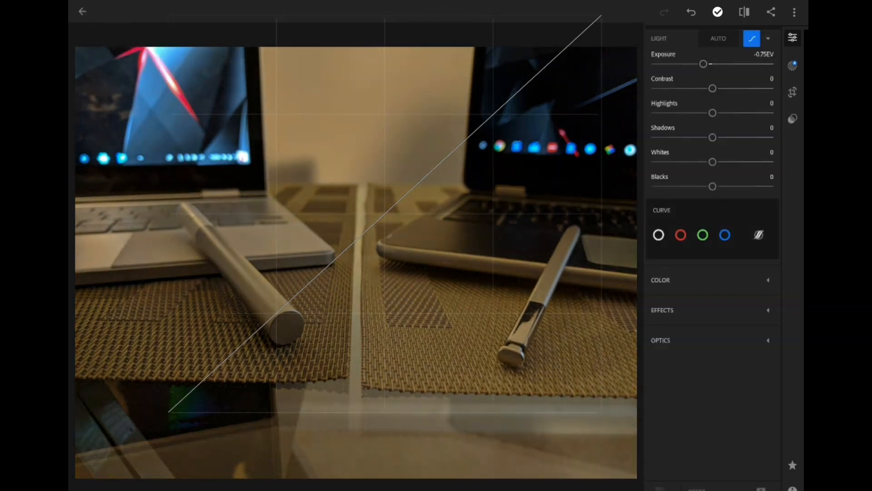
{"action": "left_click_drag", "start_coordinate": [712, 88], "coordinate": [711, 89]}
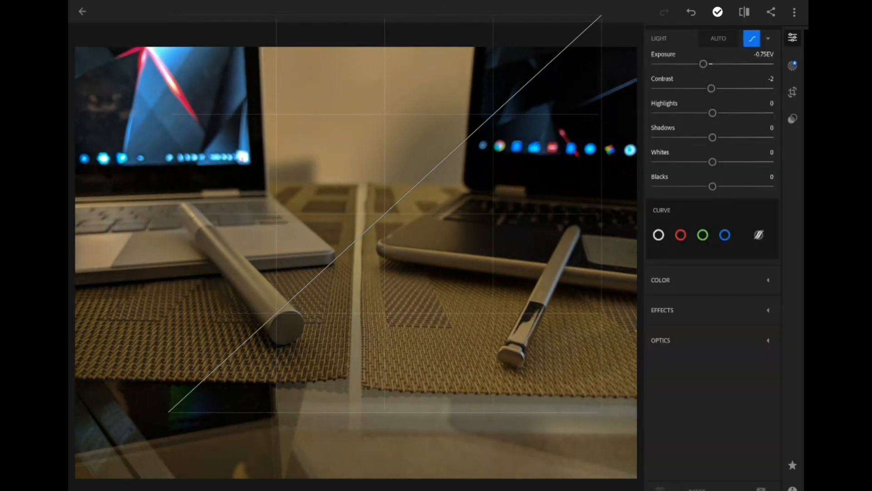
{"action": "left_click_drag", "start_coordinate": [712, 113], "coordinate": [693, 113]}
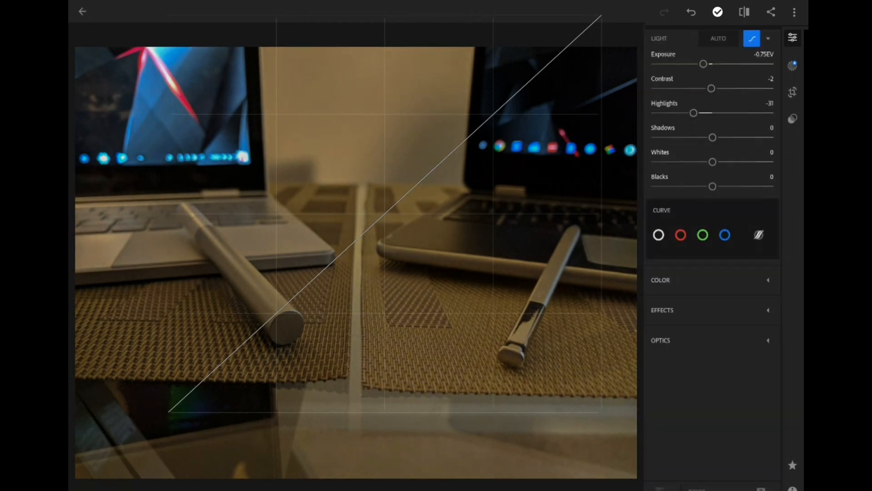
{"action": "left_click_drag", "start_coordinate": [712, 137], "coordinate": [729, 137]}
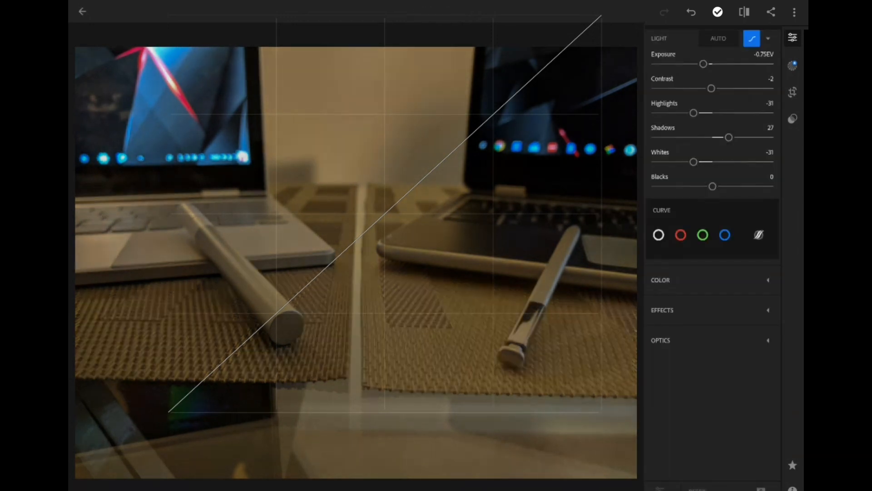
{"action": "left_click_drag", "start_coordinate": [712, 187], "coordinate": [732, 186]}
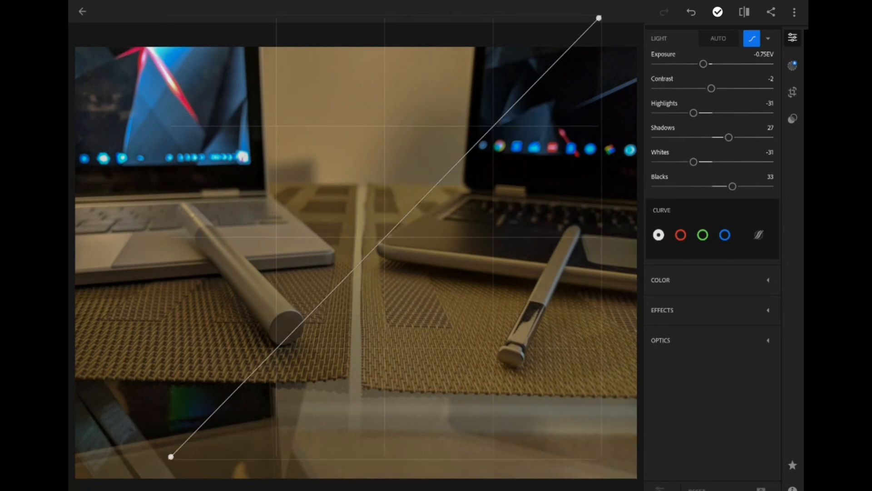
{"action": "left_click", "coordinate": [725, 234]}
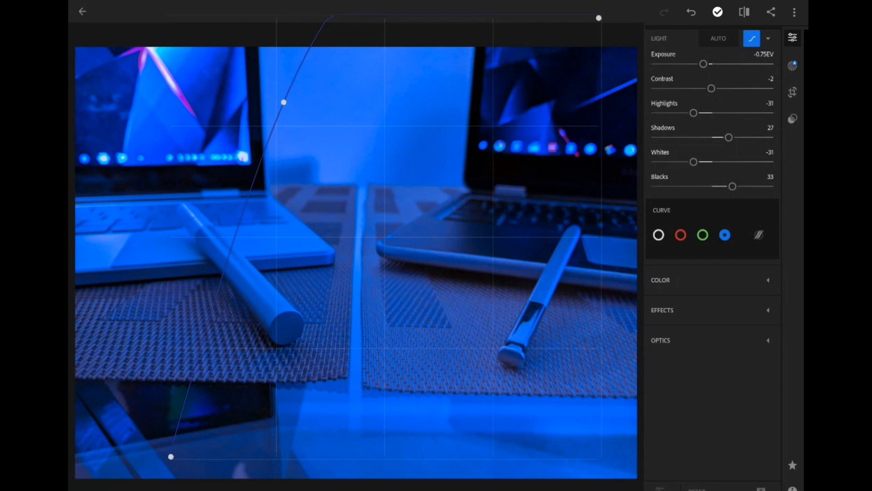
- Ease the blue curve back to neutral and lower the red curve for a green cast
{"action": "left_click_drag", "start_coordinate": [284, 102], "coordinate": [397, 259]}
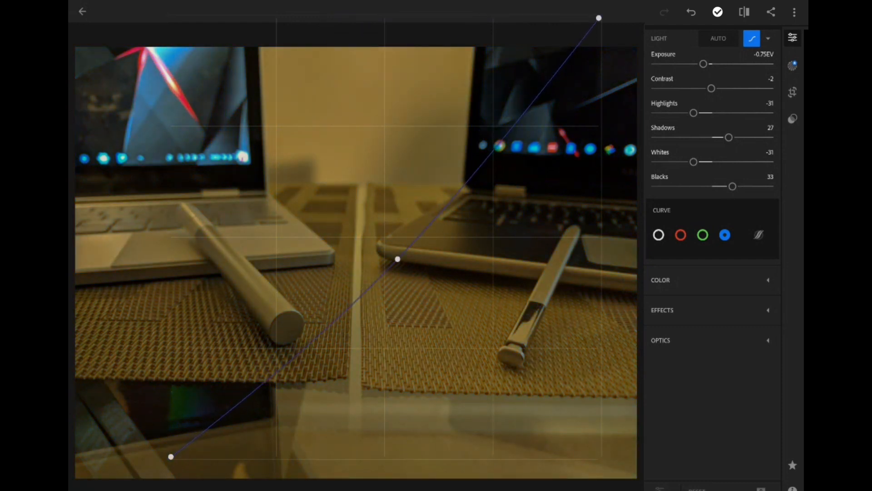
{"action": "left_click", "coordinate": [702, 234]}
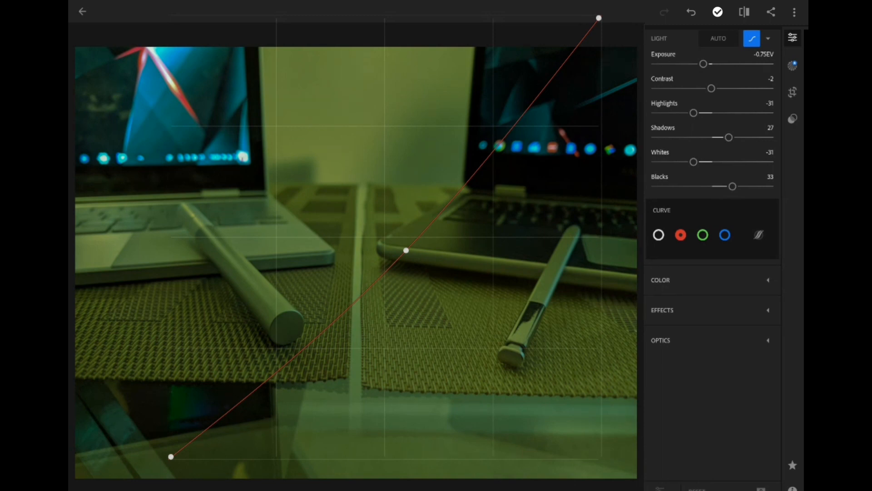
{"action": "left_click", "coordinate": [751, 38]}
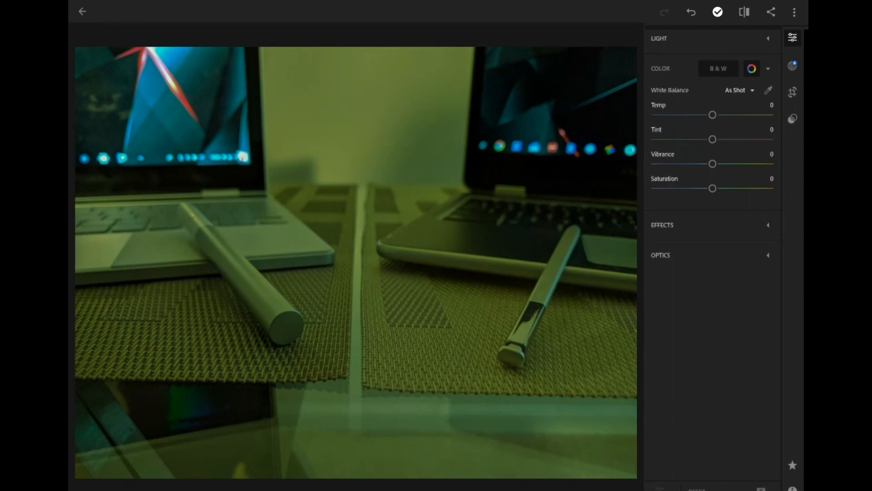
- Convert the photo to B&W with white balance Temp -5 and Tint -10
{"action": "left_click", "coordinate": [718, 68]}
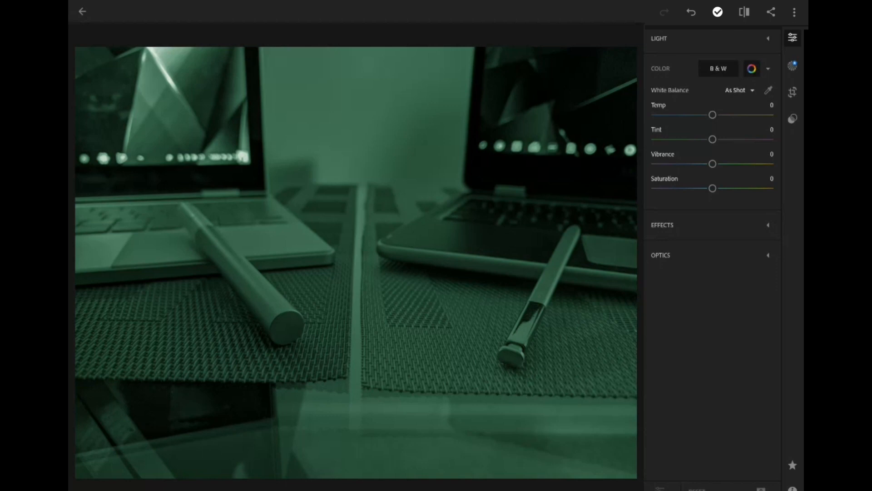
{"action": "left_click_drag", "start_coordinate": [712, 114], "coordinate": [666, 114]}
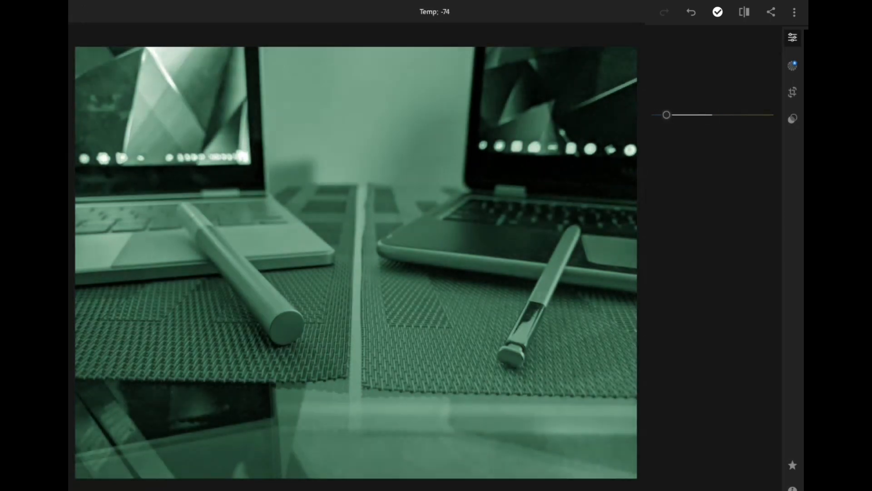
{"action": "left_click_drag", "start_coordinate": [667, 116], "coordinate": [735, 115]}
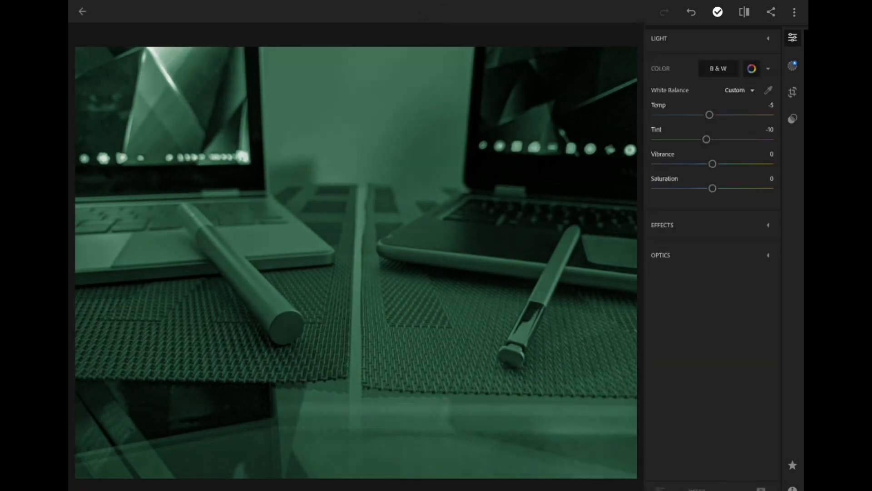
{"action": "left_click_drag", "start_coordinate": [712, 164], "coordinate": [723, 163]}
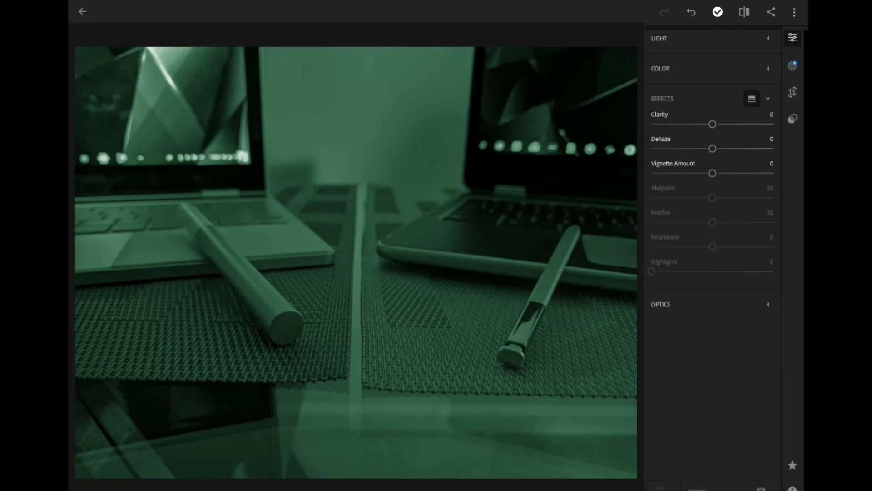
- Try clarity, dehaze and vignette values with midpoint 50, feather 49, roundness -6
{"action": "left_click_drag", "start_coordinate": [712, 124], "coordinate": [723, 124]}
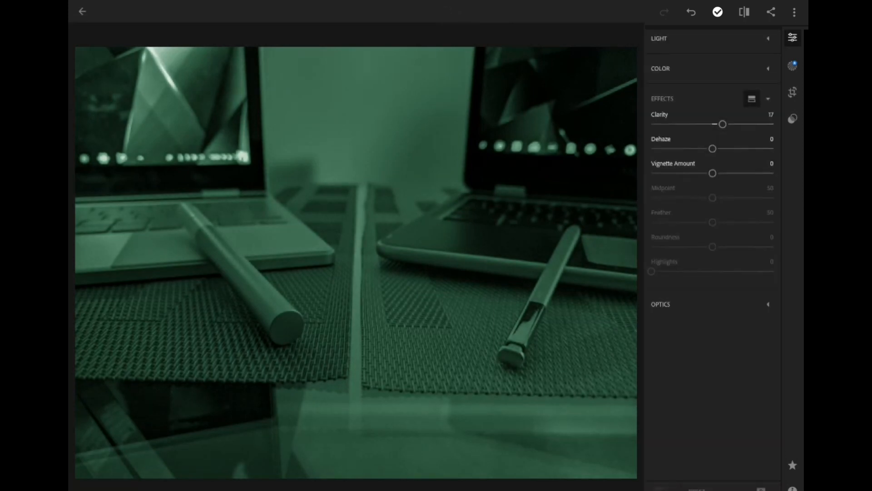
{"action": "left_click_drag", "start_coordinate": [712, 172], "coordinate": [741, 173]}
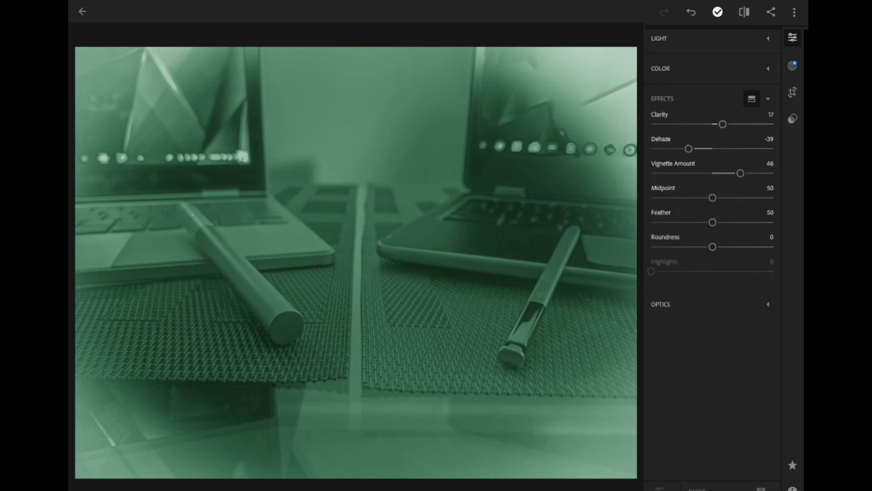
{"action": "left_click_drag", "start_coordinate": [712, 197], "coordinate": [694, 197]}
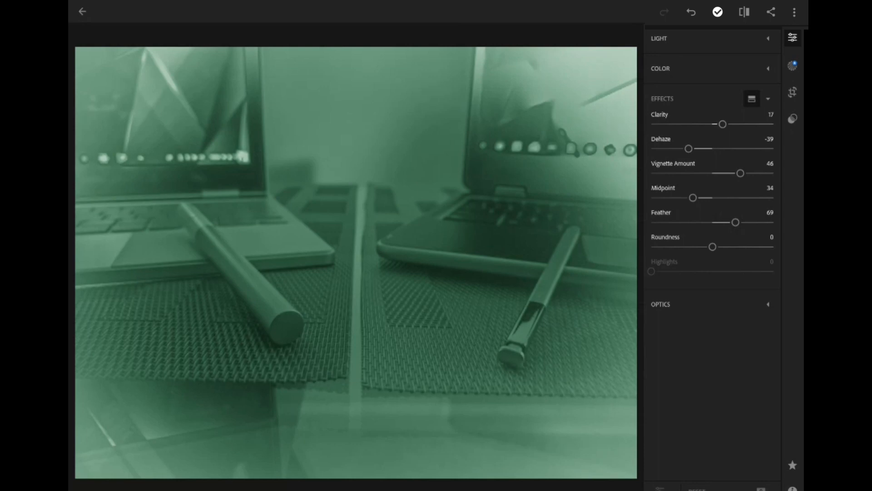
{"action": "left_click_drag", "start_coordinate": [712, 246], "coordinate": [698, 246]}
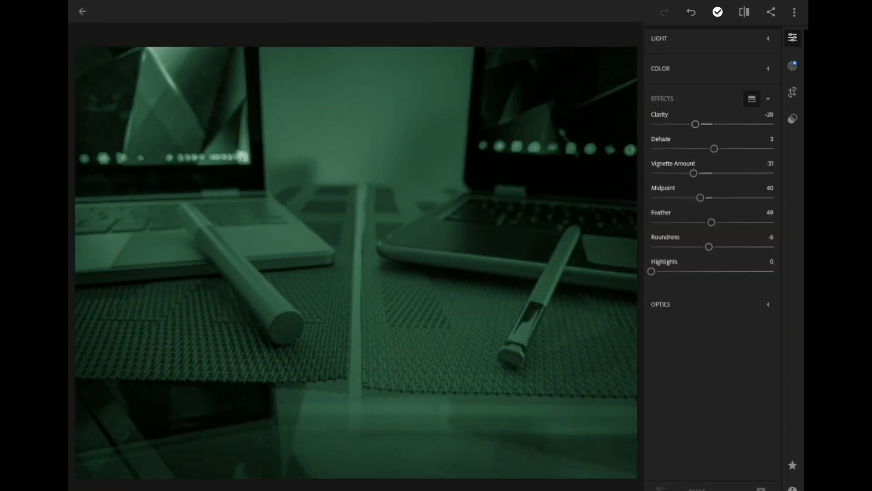
- Settle the effects at Clarity -3, Dehaze -8 and a faint Vignette of 5
{"action": "left_click_drag", "start_coordinate": [693, 172], "coordinate": [681, 173]}
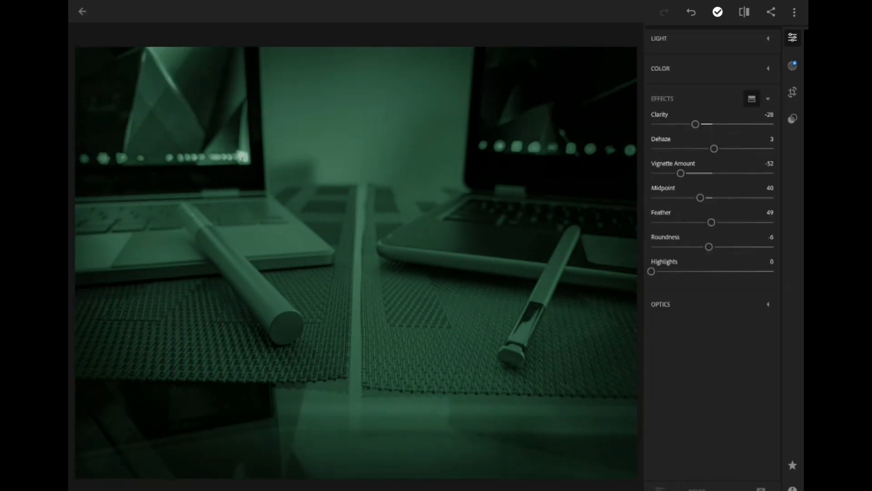
{"action": "left_click_drag", "start_coordinate": [652, 271], "coordinate": [690, 271]}
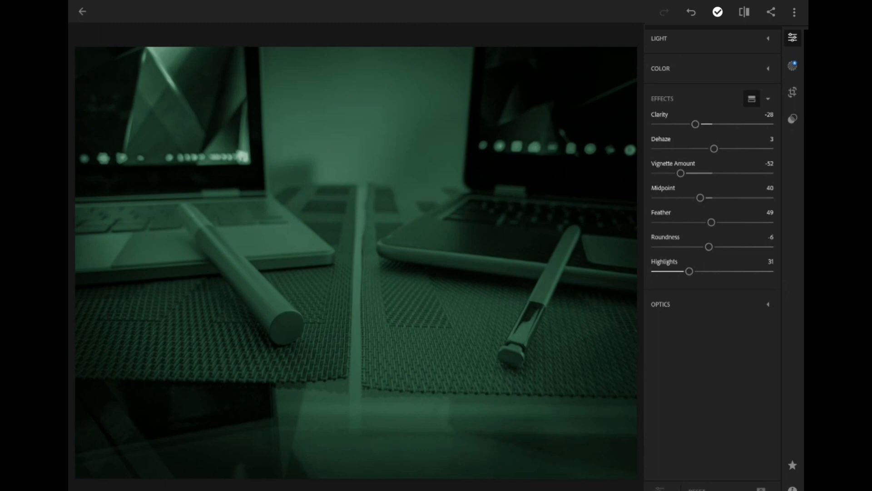
{"action": "left_click_drag", "start_coordinate": [689, 271], "coordinate": [708, 271]}
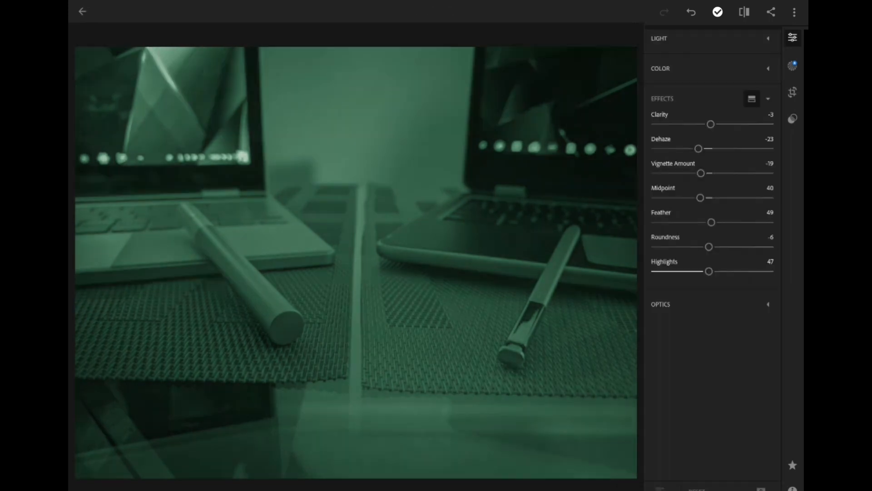
{"action": "left_click_drag", "start_coordinate": [701, 197], "coordinate": [712, 197]}
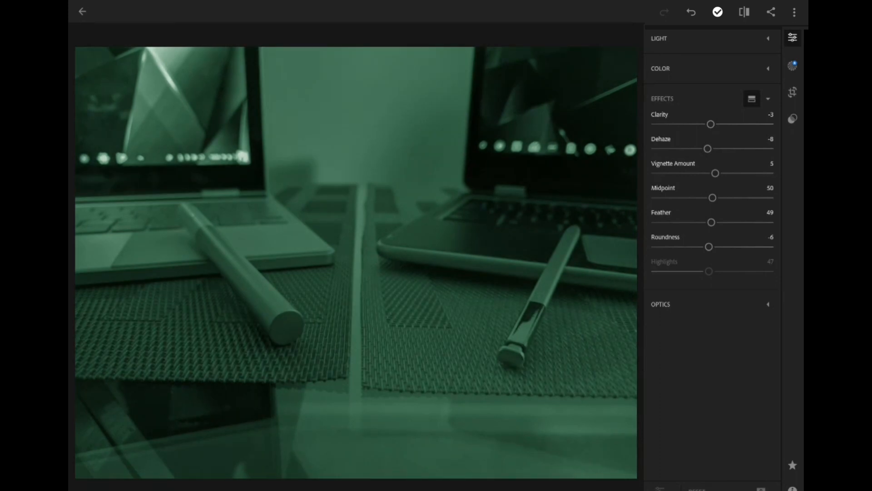
{"action": "left_click_drag", "start_coordinate": [716, 173], "coordinate": [687, 173]}
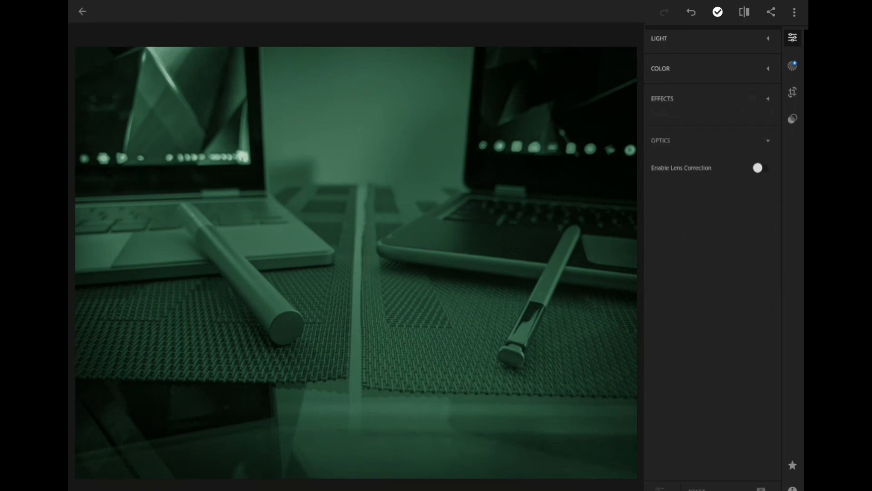
- Compare lens correction on and off, leave it off, and show the photo full size
{"action": "left_click", "coordinate": [663, 98]}
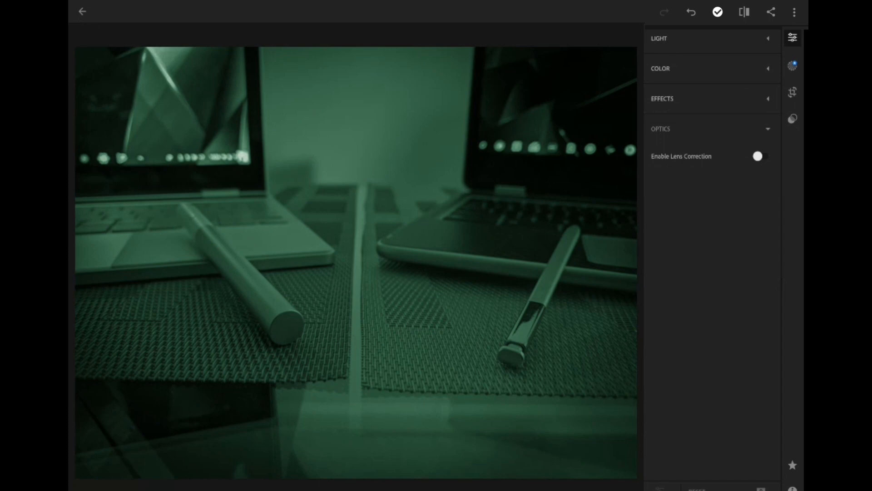
{"action": "left_click", "coordinate": [758, 156]}
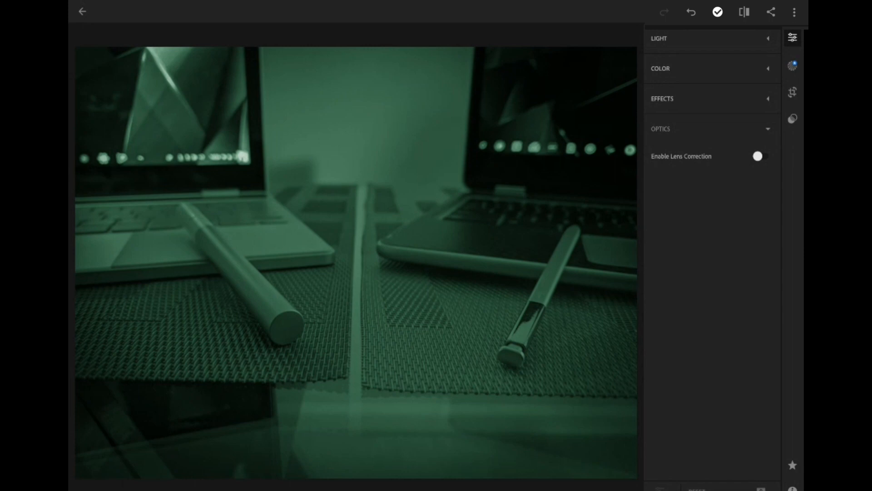
{"action": "left_click", "coordinate": [758, 155]}
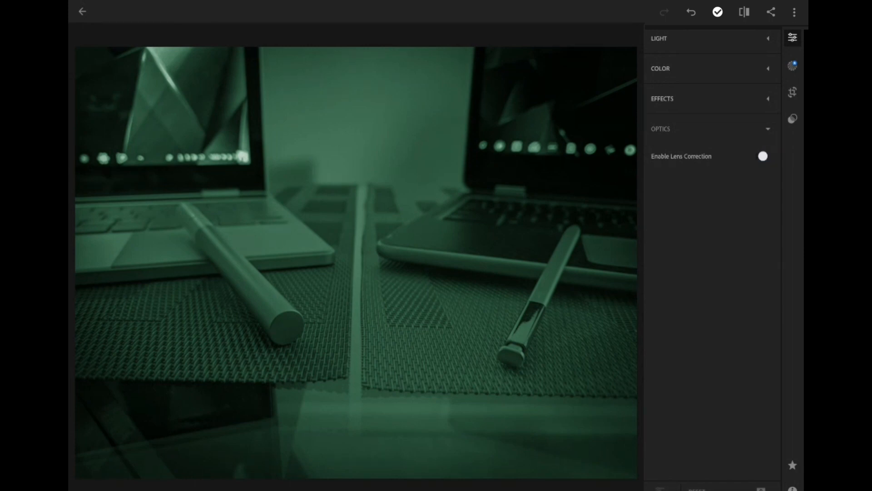
{"action": "left_click", "coordinate": [762, 156]}
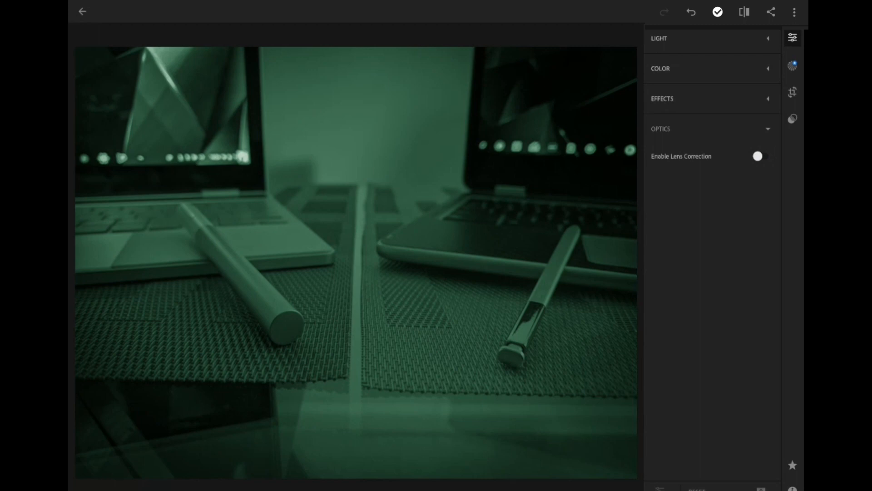
{"action": "left_click", "coordinate": [762, 157]}
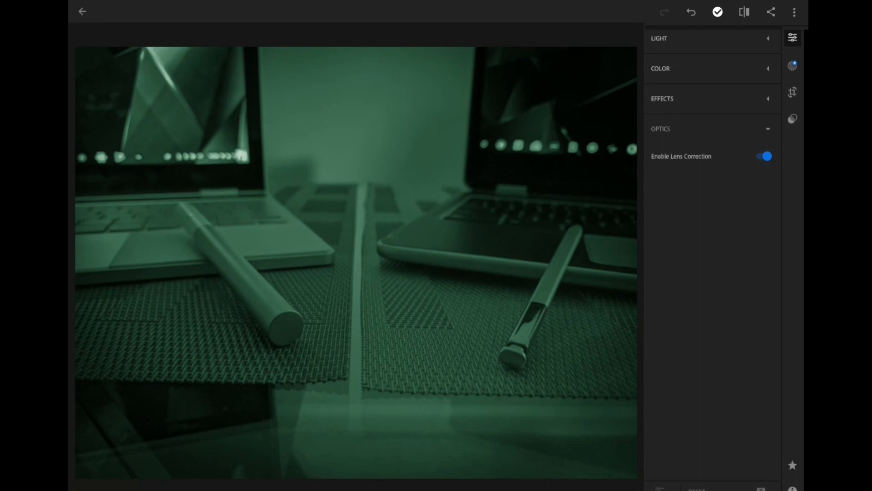
{"action": "left_click", "coordinate": [762, 155]}
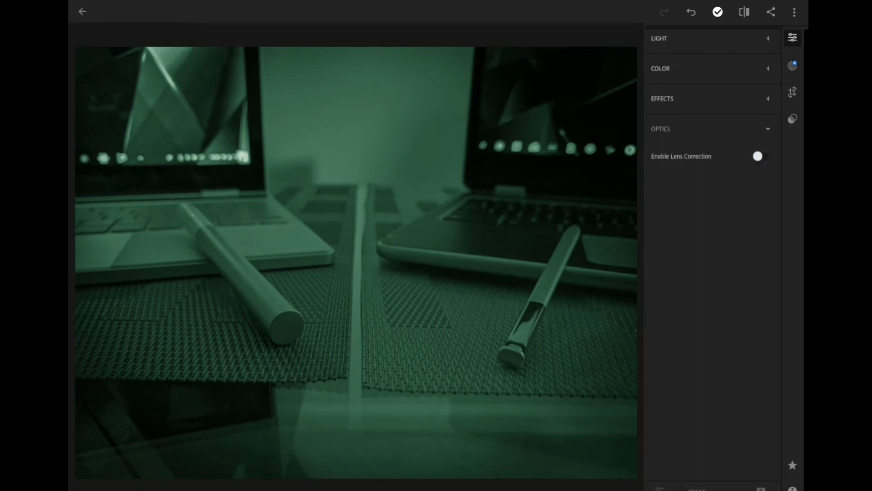
{"action": "left_click", "coordinate": [763, 156]}
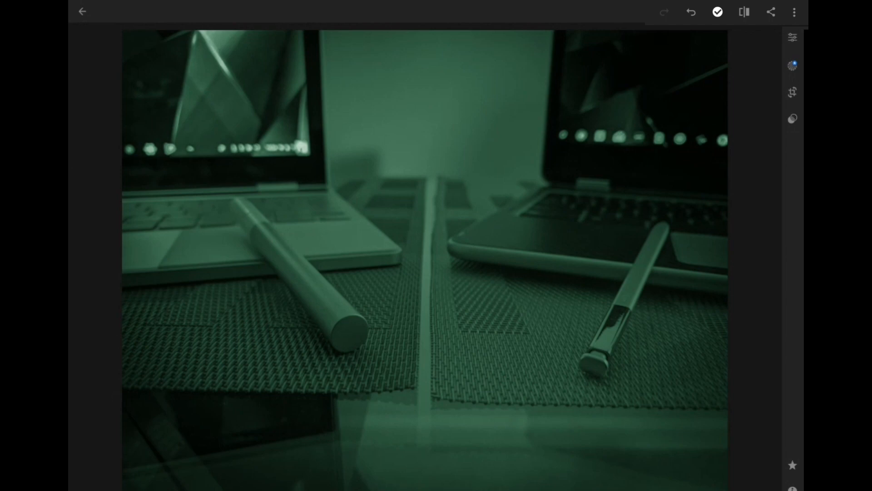
- Bring up the crop, rotate and straighten tools with aspect Original
{"action": "left_click", "coordinate": [792, 92]}
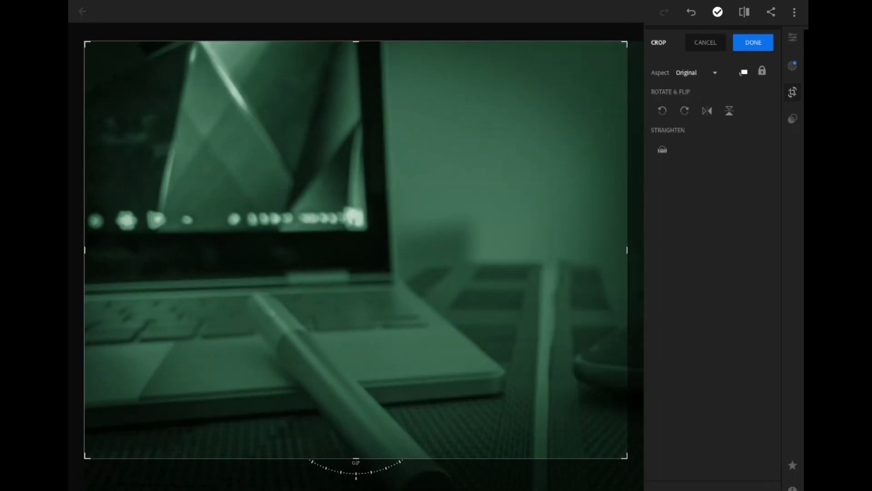
- Show the list of crop aspect ratio presets from 1x1 to 16x9
{"action": "left_click", "coordinate": [690, 12]}
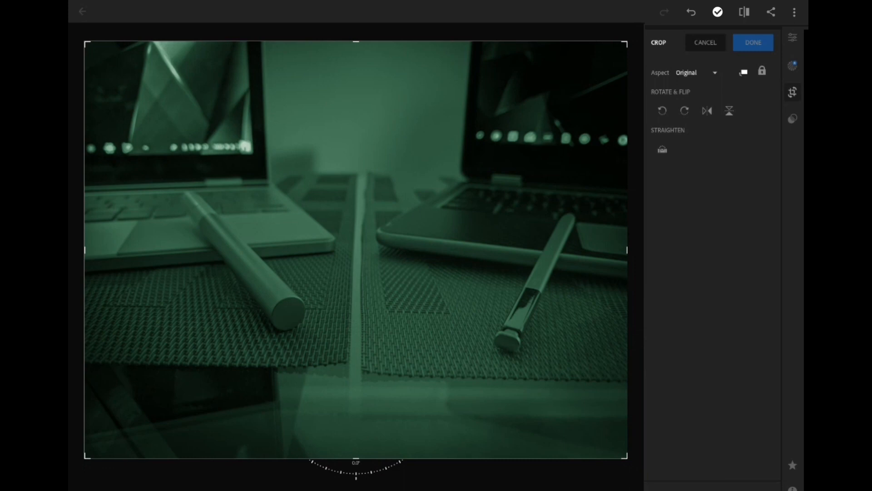
{"action": "left_click", "coordinate": [695, 73]}
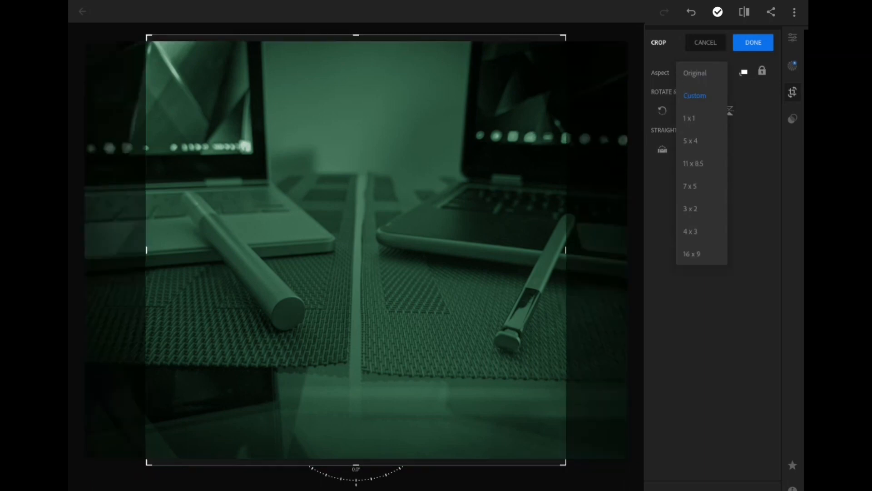
- Try 5 x 4, set the crop aspect to 11 x 8.5, and mirror the photo horizontally
{"action": "left_click", "coordinate": [689, 140]}
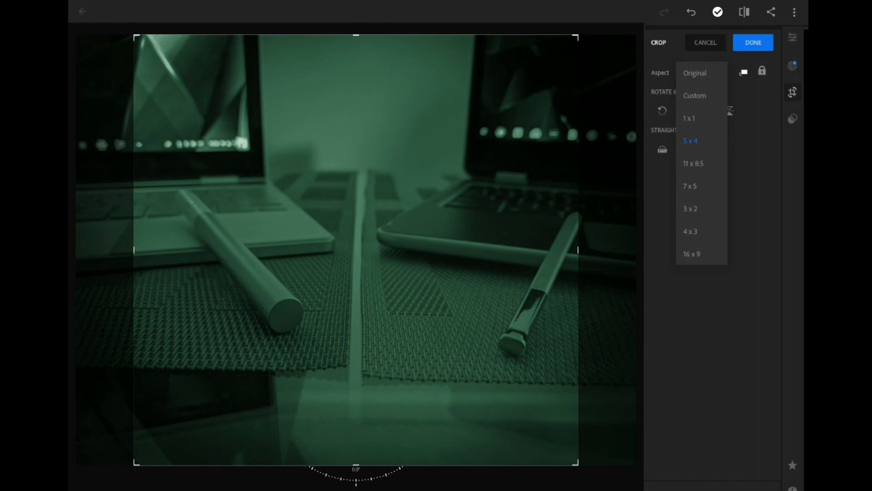
{"action": "left_click", "coordinate": [693, 163]}
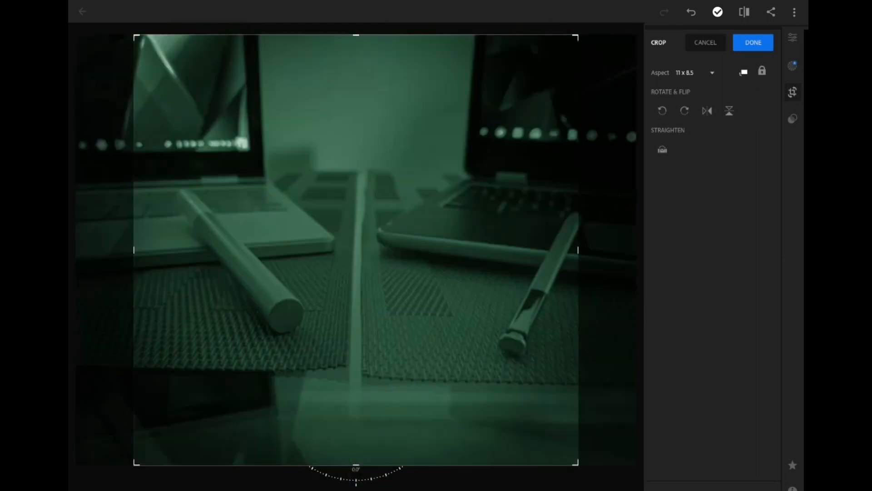
{"action": "left_click", "coordinate": [662, 111]}
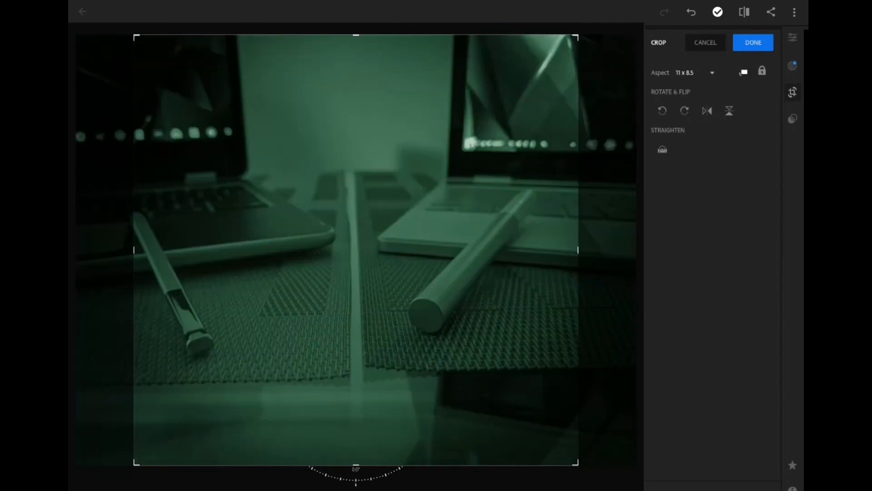
- Flip the photo vertically and back upright, keeping the 11 x 8.5 crop
{"action": "left_click", "coordinate": [730, 110]}
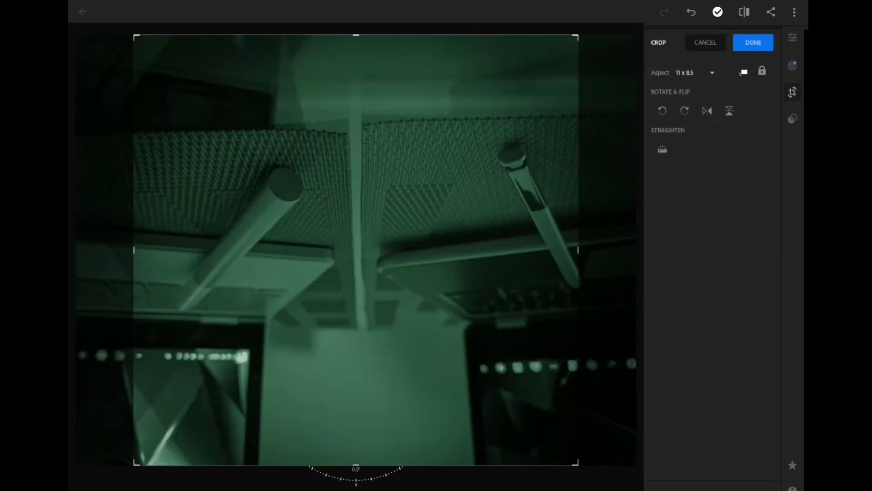
{"action": "left_click", "coordinate": [729, 110]}
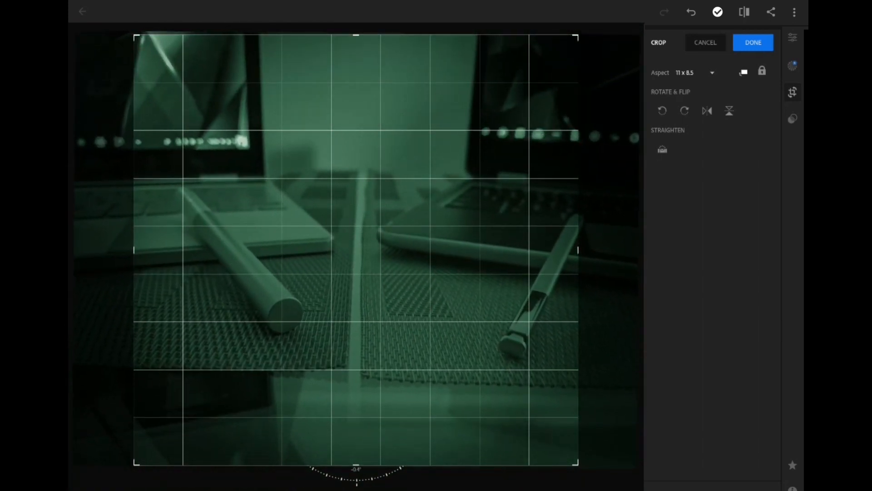
{"action": "left_click", "coordinate": [792, 118]}
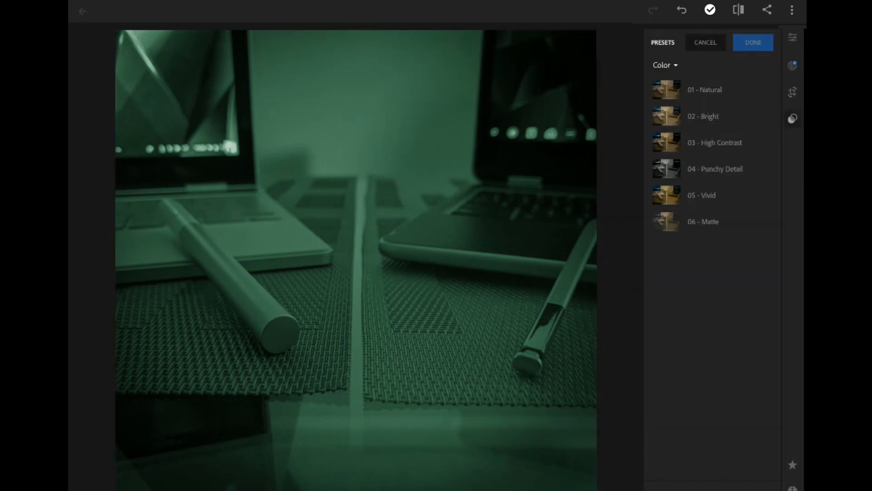
- Preview the Natural, High Contrast, Punchy Detail and Matte colour presets
{"action": "left_click", "coordinate": [705, 90]}
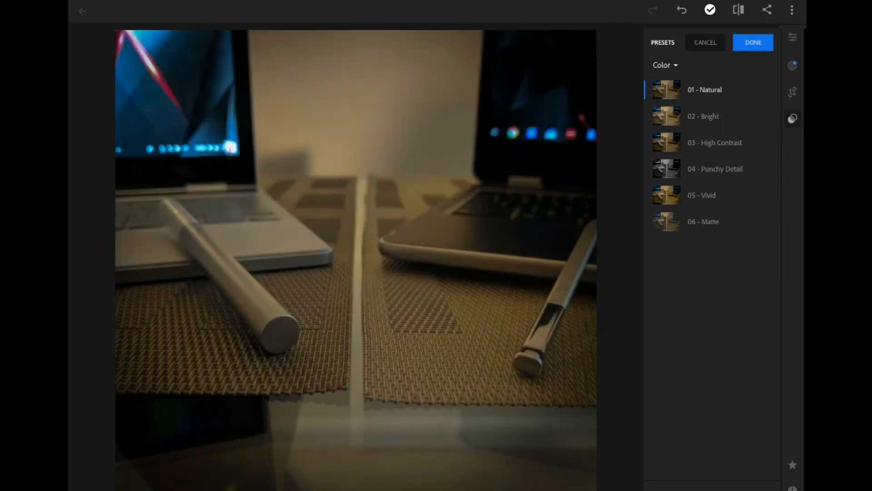
{"action": "left_click", "coordinate": [715, 143]}
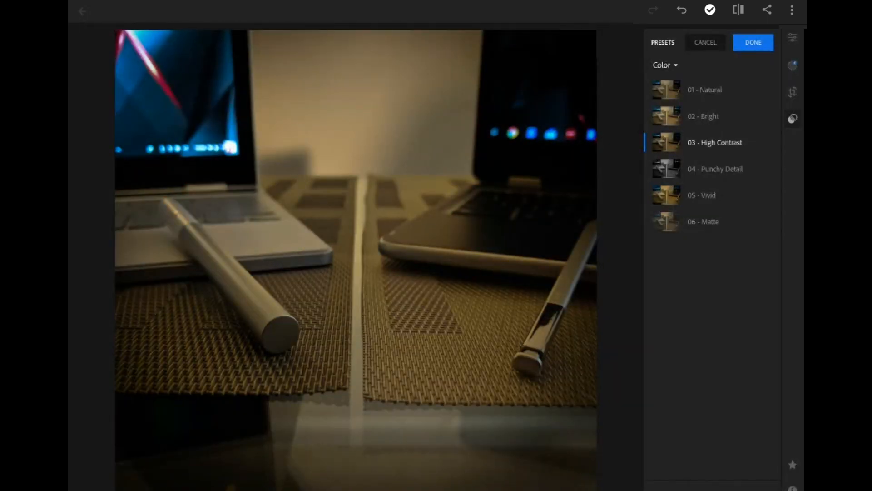
{"action": "left_click", "coordinate": [715, 169]}
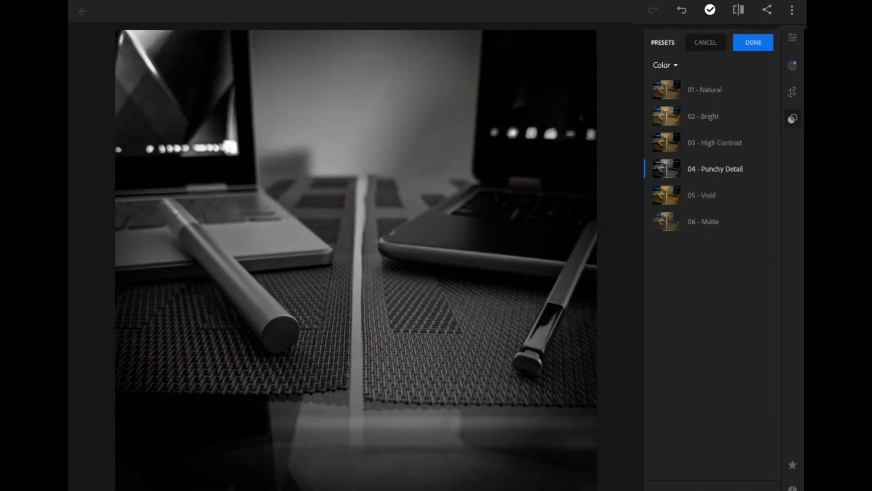
{"action": "left_click", "coordinate": [703, 222]}
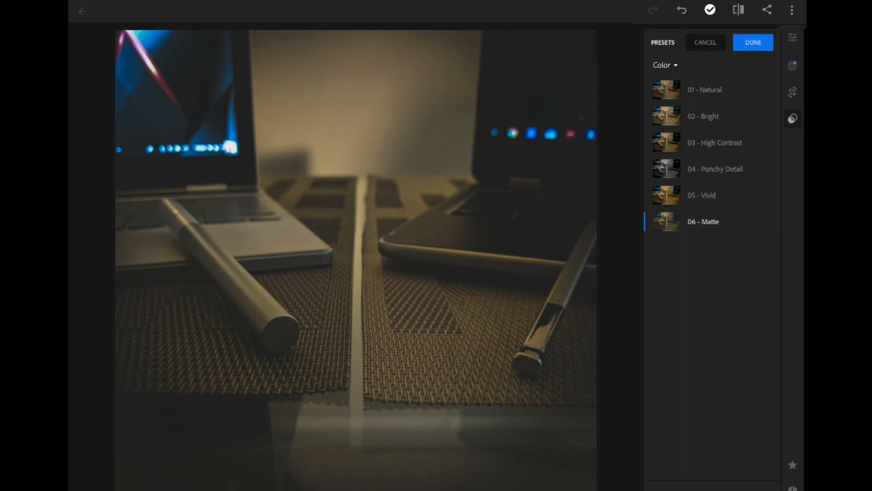
{"action": "left_click", "coordinate": [715, 143]}
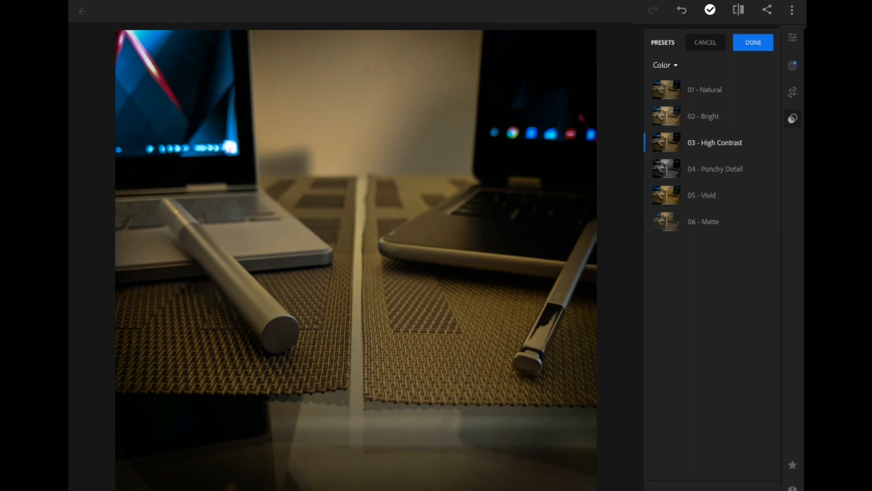
- Compare Vivid and Matte, then apply the 02 - Bright preset
{"action": "left_click", "coordinate": [701, 195]}
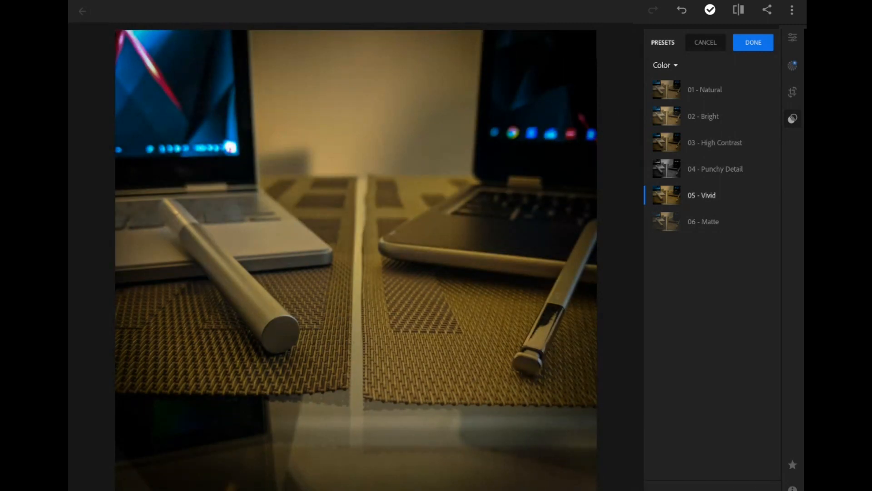
{"action": "left_click", "coordinate": [703, 222]}
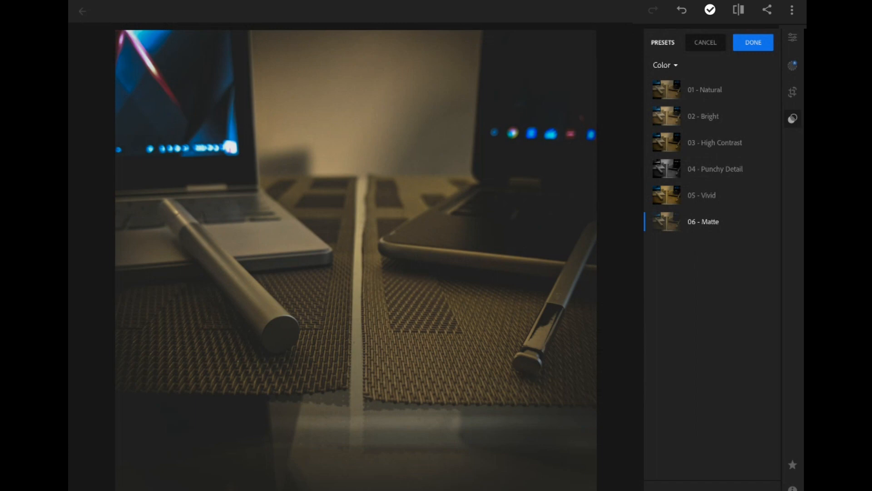
{"action": "left_click", "coordinate": [701, 195]}
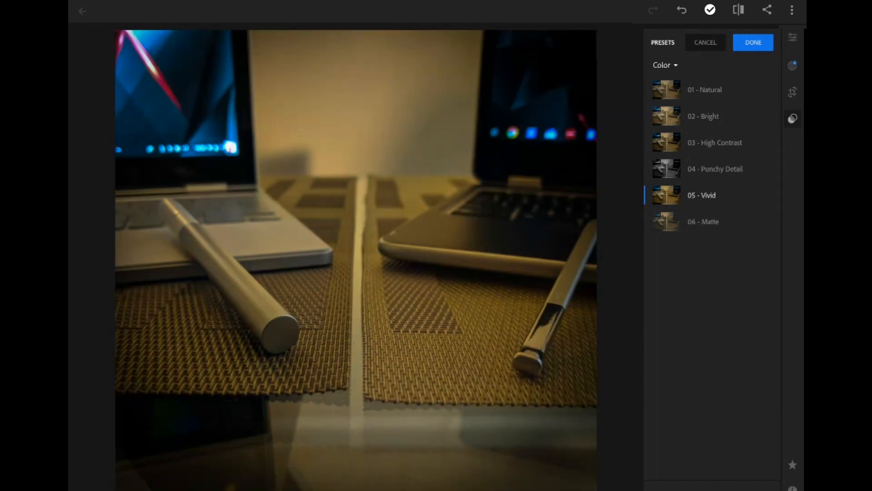
{"action": "left_click", "coordinate": [703, 117]}
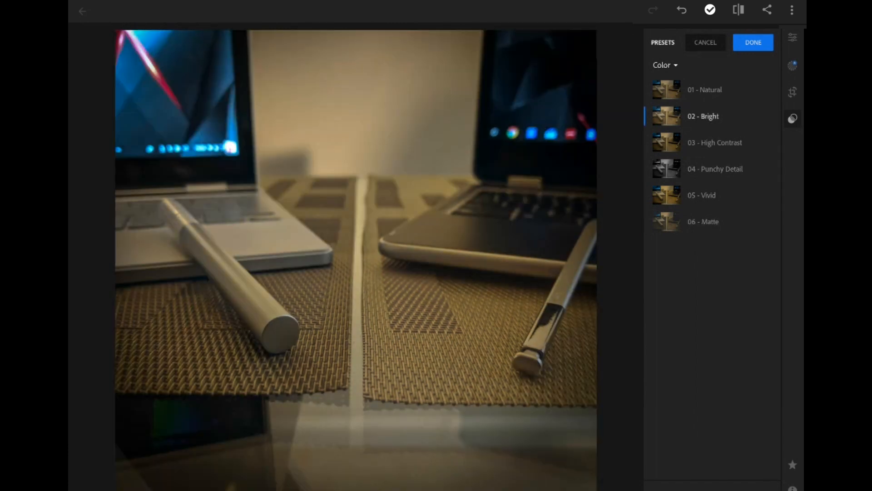